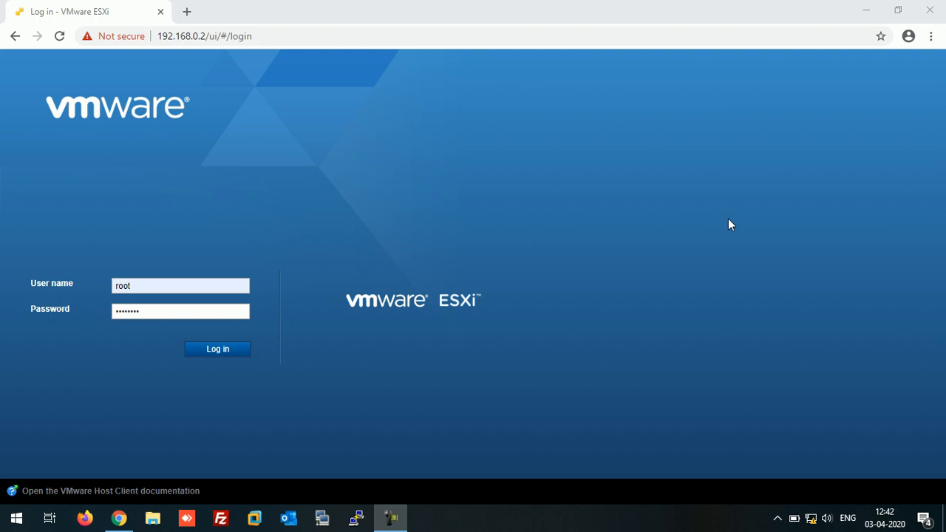
pyautogui.moveTo(207, 119)
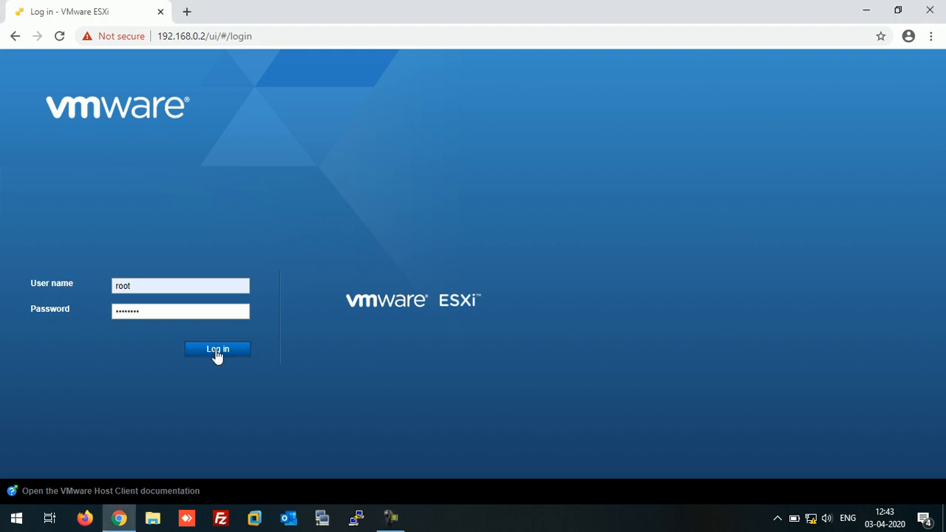
# Log in to the ESXi host and list its virtual machines, showing VCSA in Normal status.
pyautogui.click(217, 348)
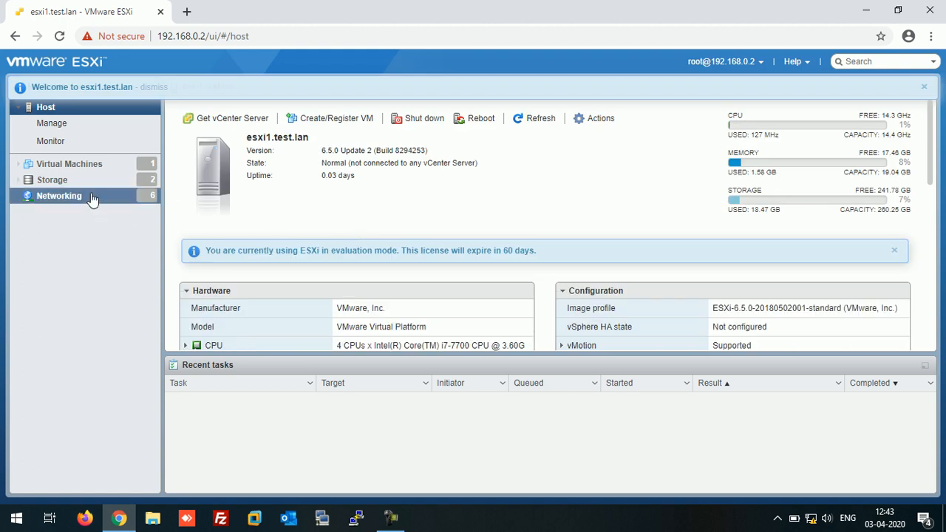
pyautogui.click(69, 163)
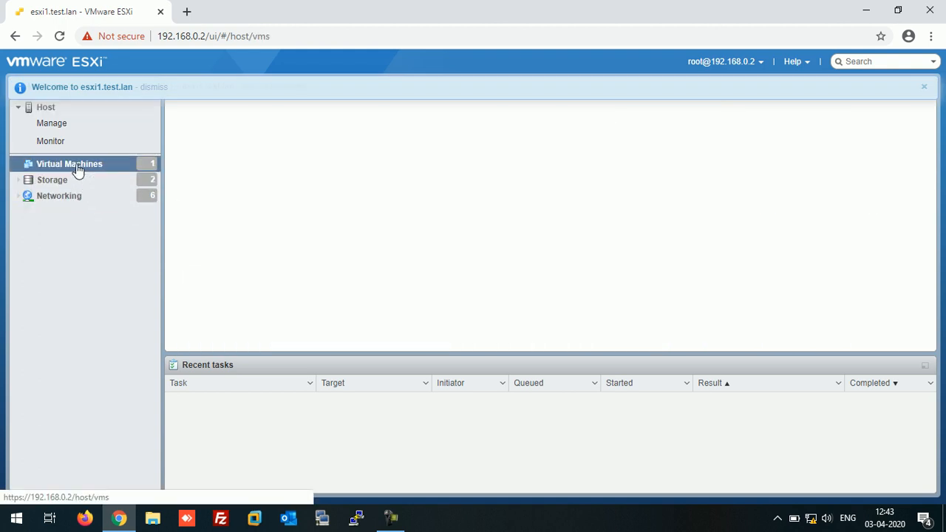
pyautogui.click(70, 163)
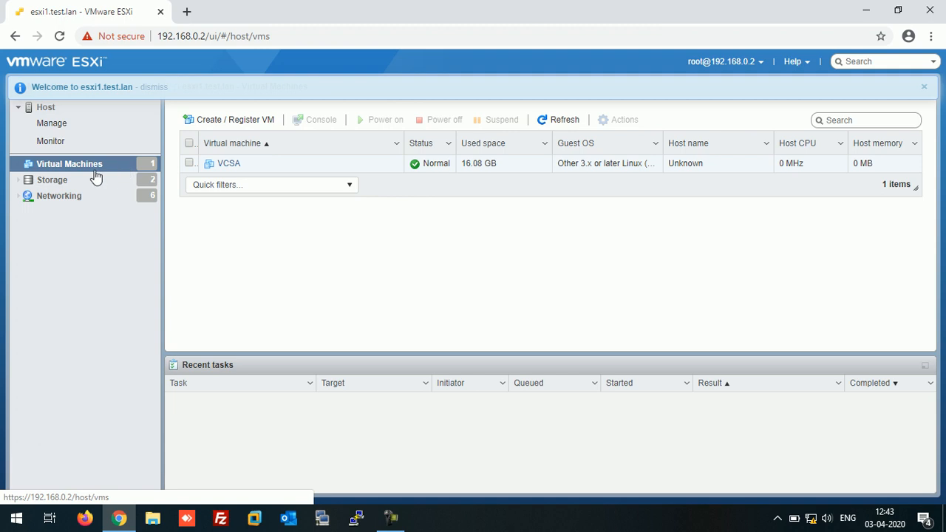
pyautogui.moveTo(864, 163)
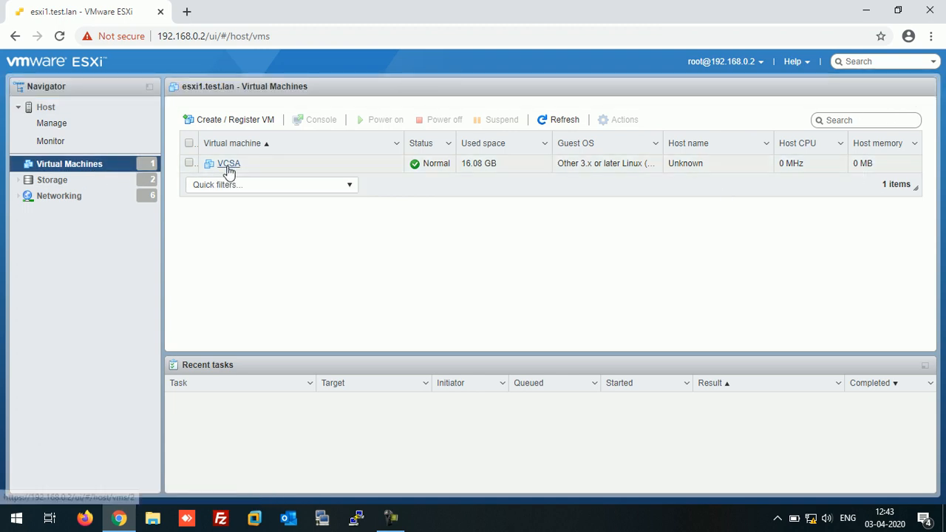
pyautogui.moveTo(229, 163)
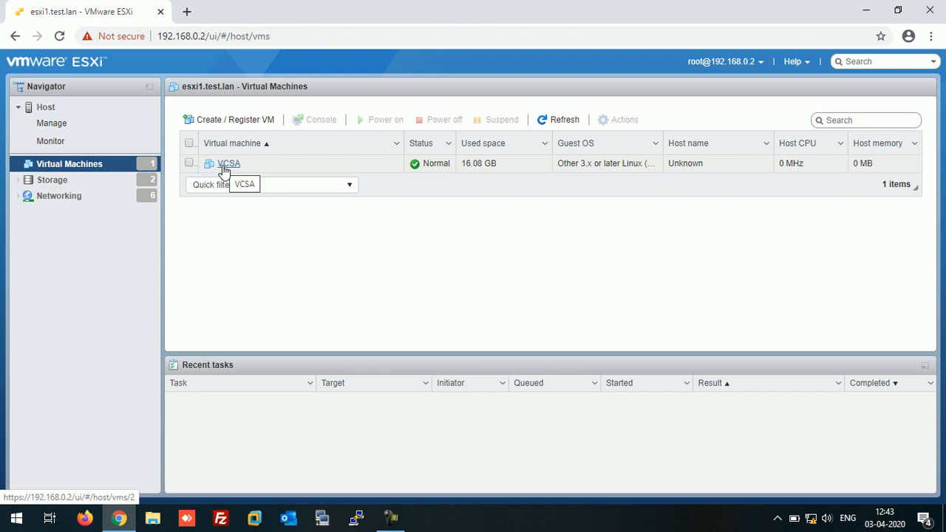
pyautogui.moveTo(233, 266)
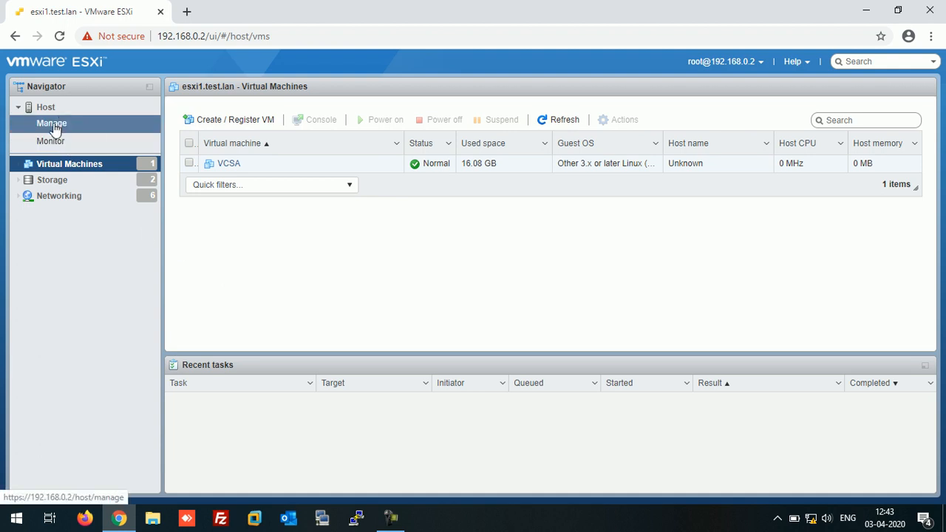
# Open the host's Manage > System > Autostart settings in edit mode.
pyautogui.click(51, 123)
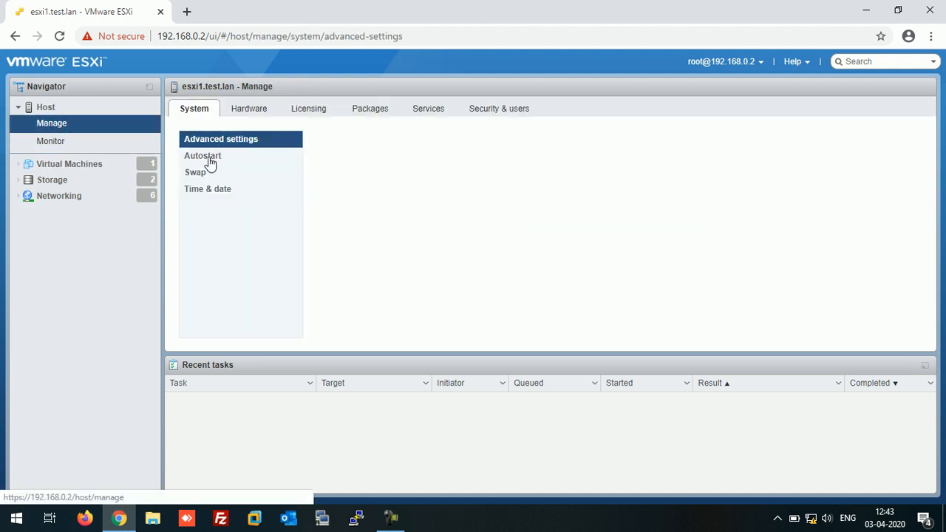
pyautogui.click(203, 156)
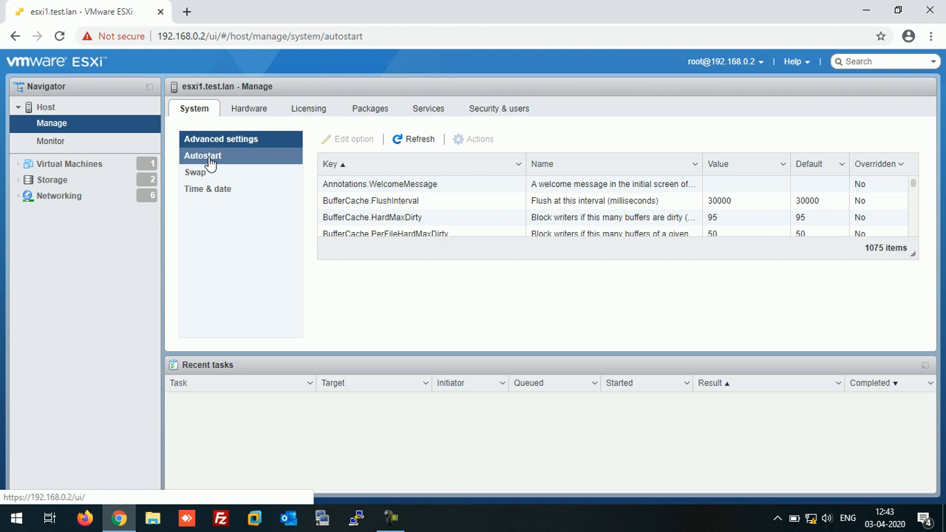
pyautogui.click(202, 155)
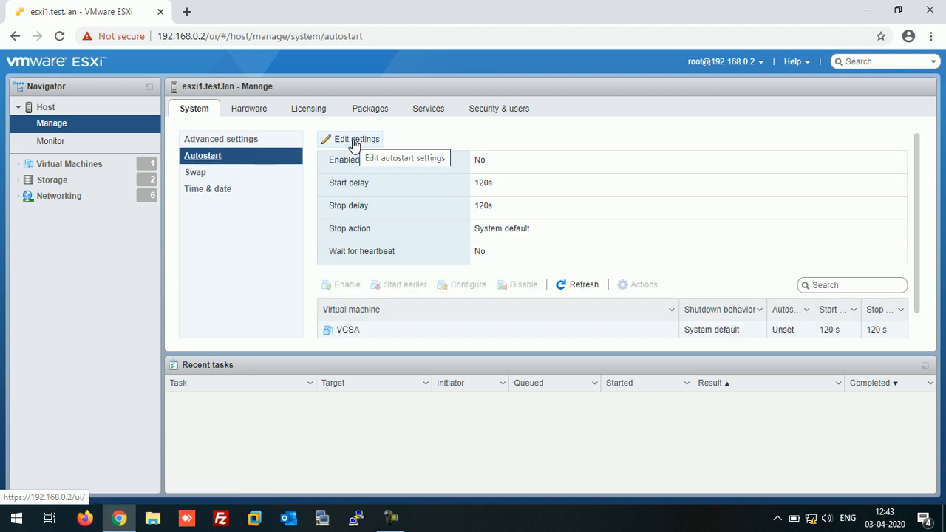
pyautogui.click(355, 139)
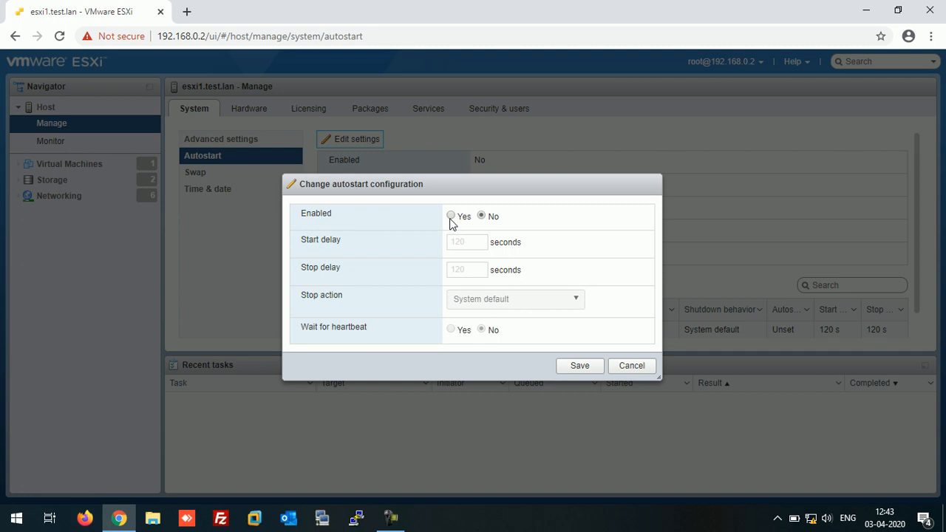
# Set autostart Enabled to Yes, both delays to 30 seconds, stop action Shut down, and save.
pyautogui.click(451, 215)
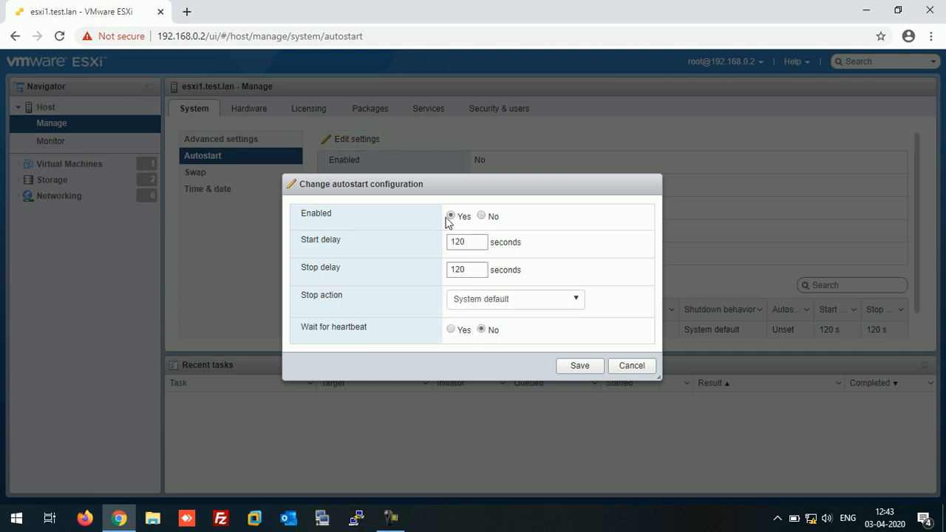
pyautogui.click(462, 241)
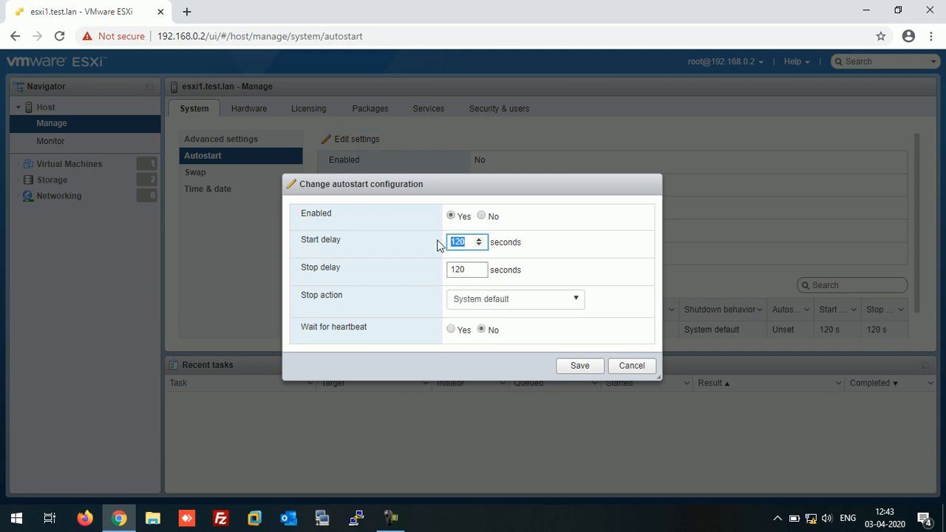
pyautogui.write('30')
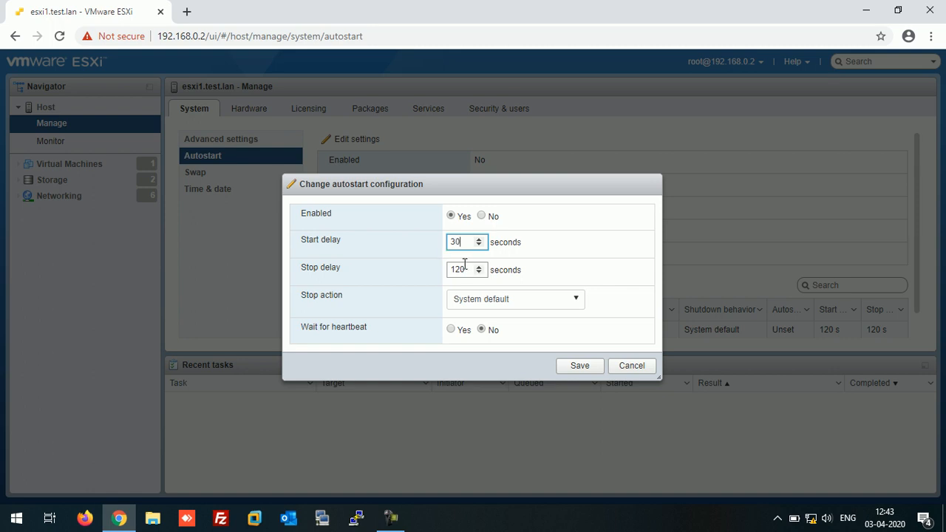
pyautogui.write('30')
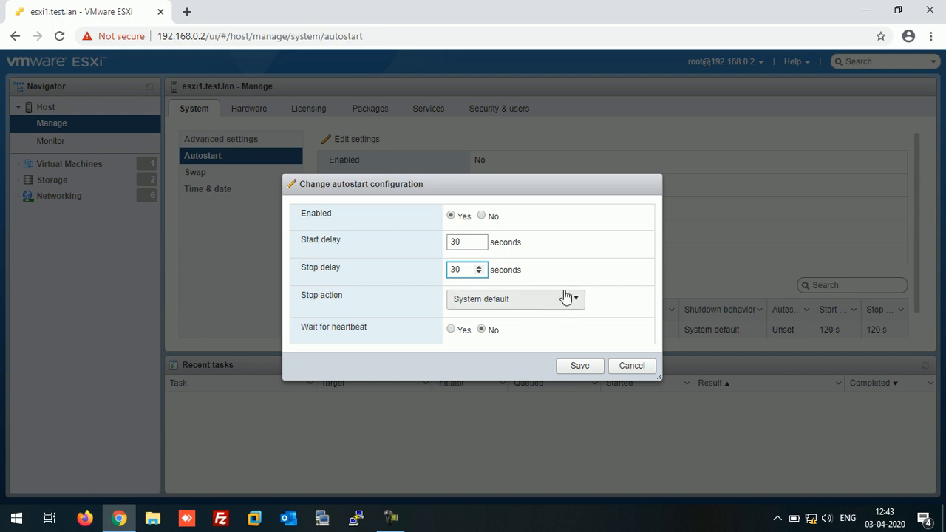
pyautogui.click(513, 299)
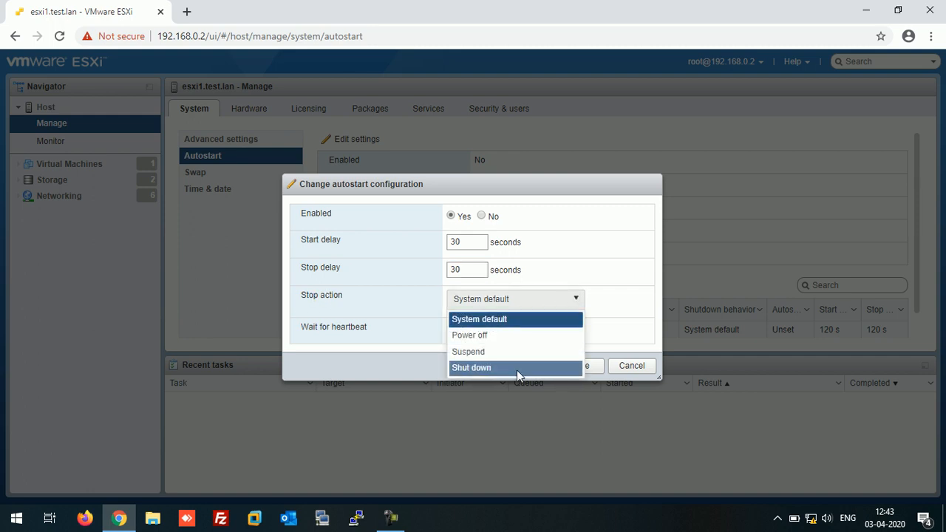
pyautogui.click(470, 367)
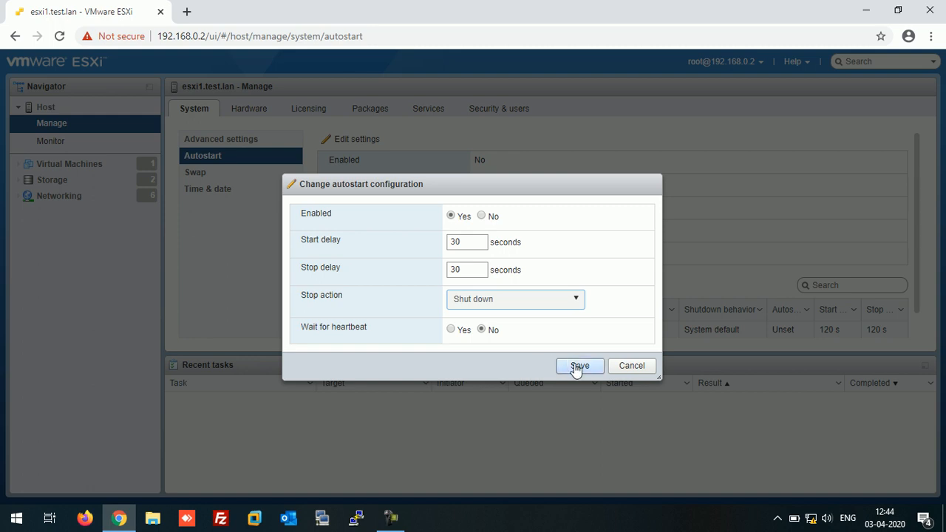
pyautogui.click(580, 366)
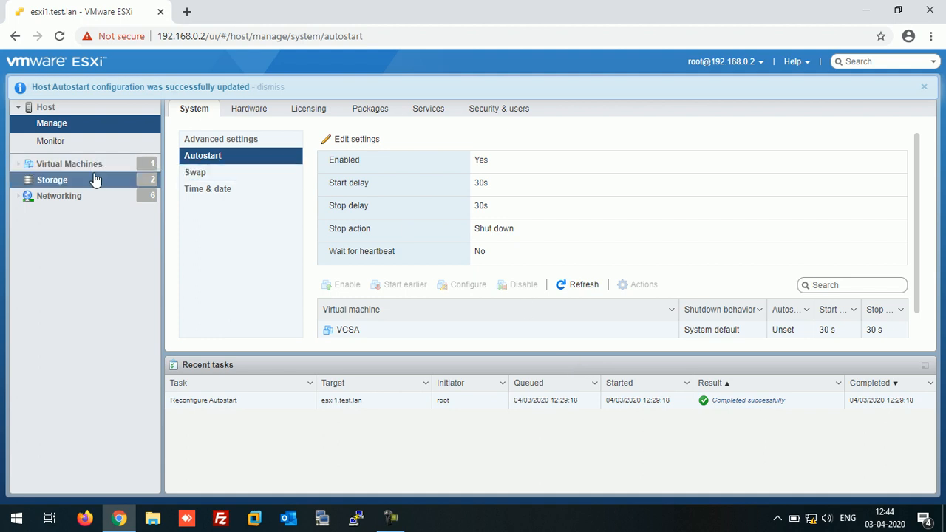
pyautogui.moveTo(356, 139)
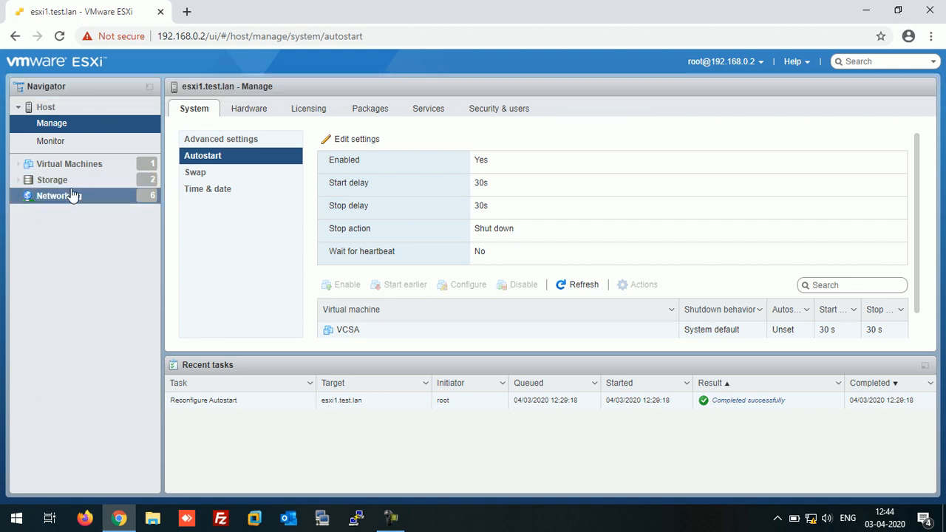
# Enable autostart on the VCSA VM from its context menu, giving it order 1.
pyautogui.click(70, 163)
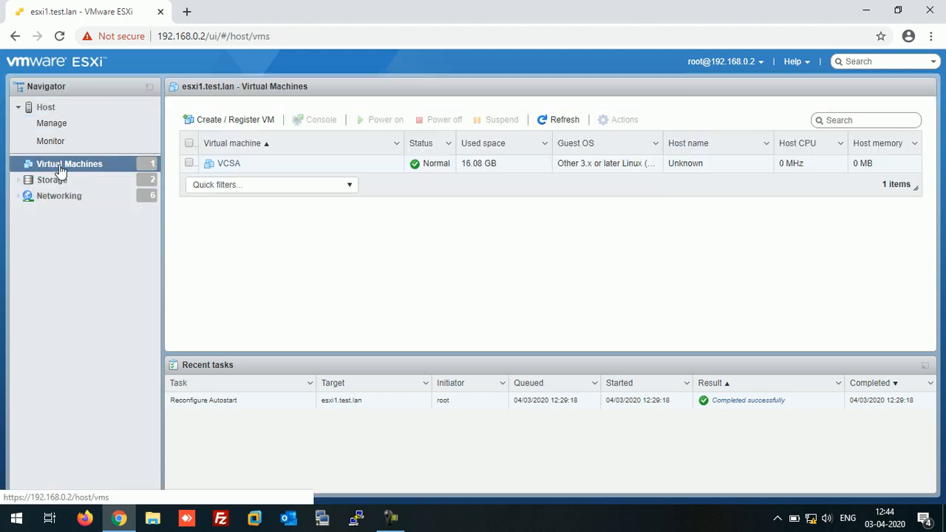
pyautogui.click(229, 163)
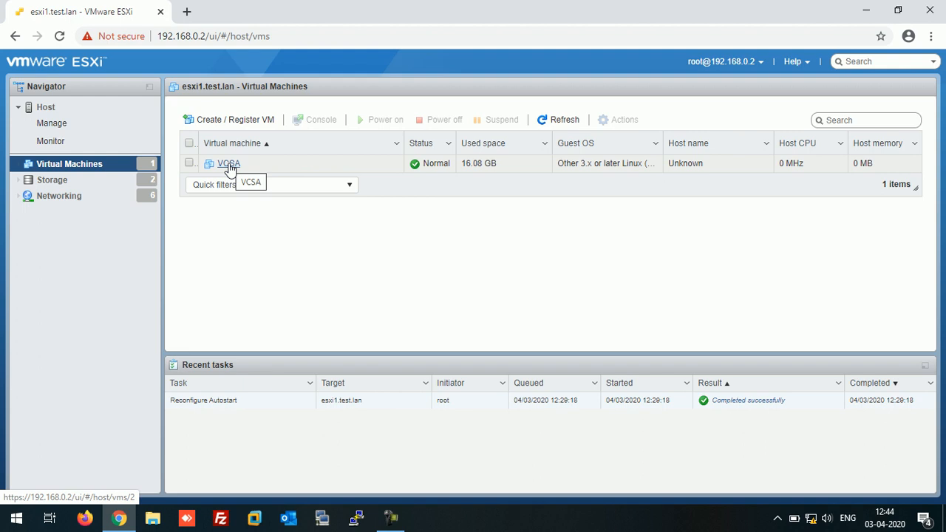
pyautogui.rightClick(228, 163)
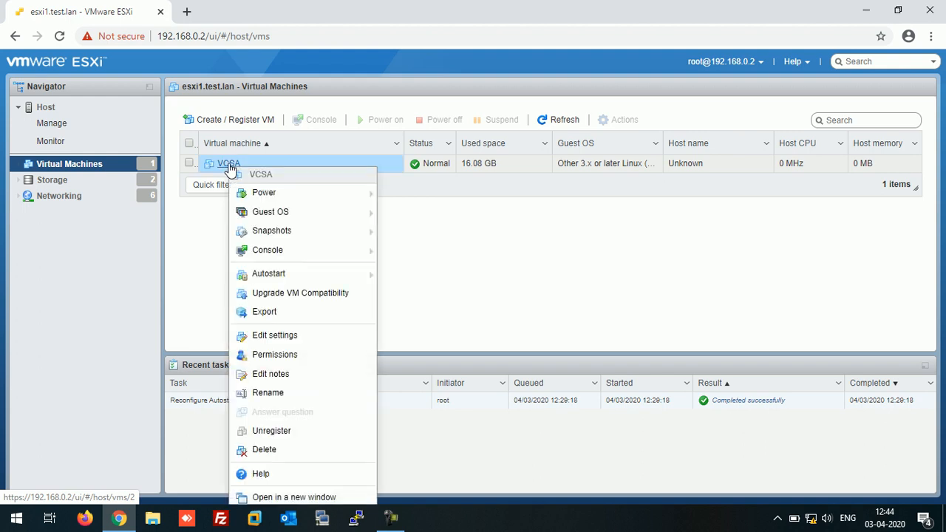
pyautogui.moveTo(268, 273)
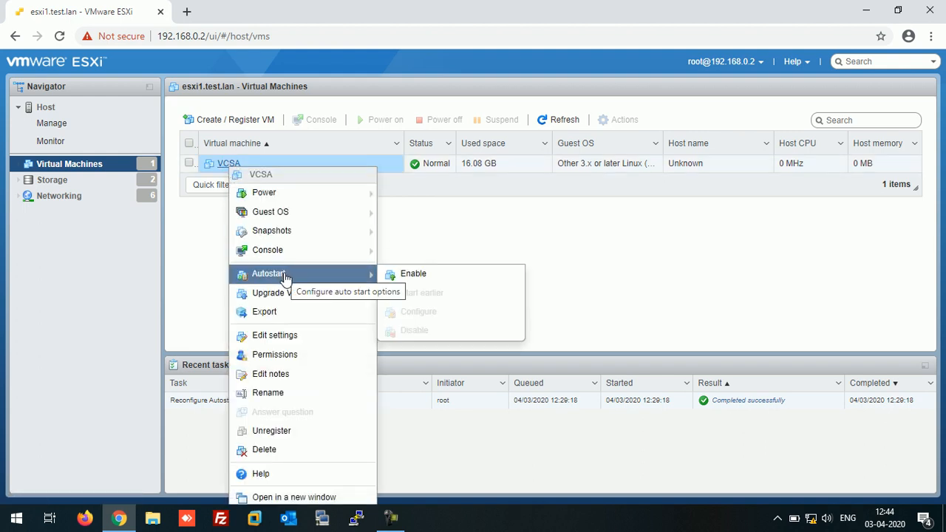
pyautogui.moveTo(412, 273)
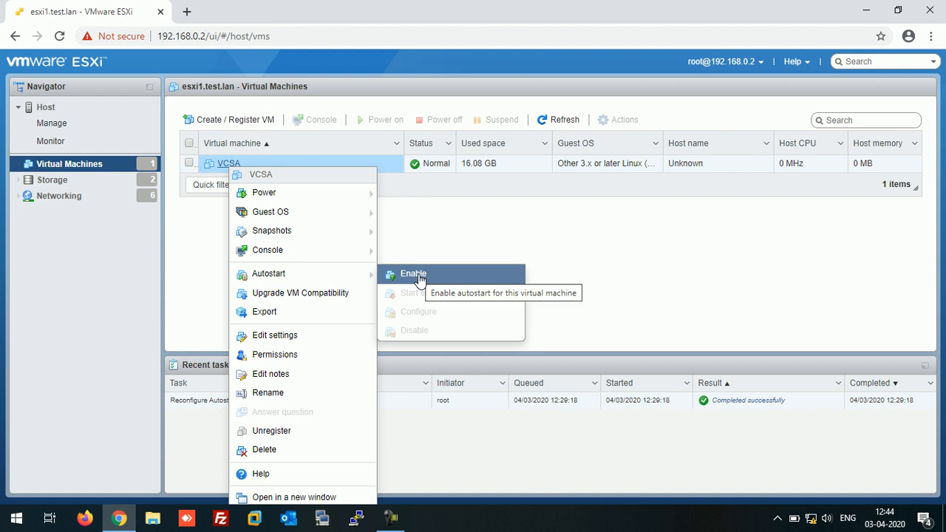
pyautogui.click(413, 274)
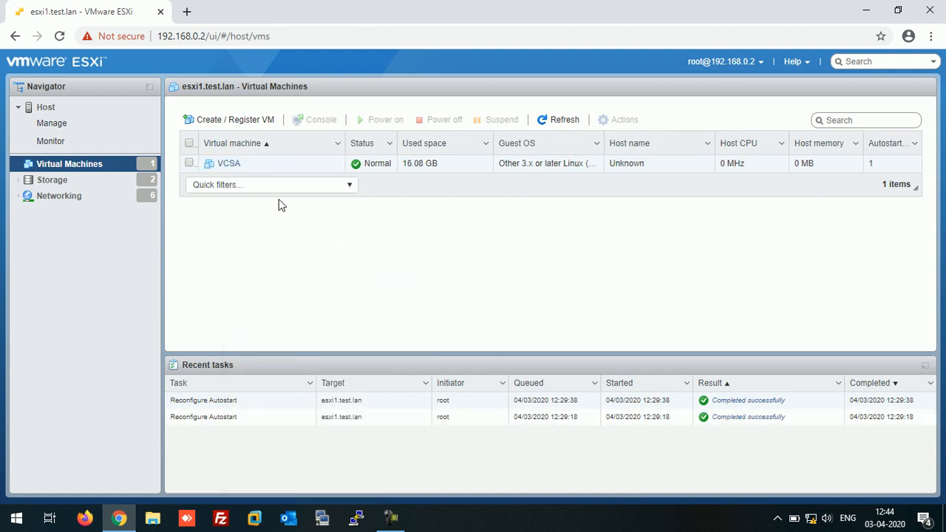
# Open VCSA's Autostart > Configure dialog and review stop actions, keeping System default.
pyautogui.rightClick(229, 163)
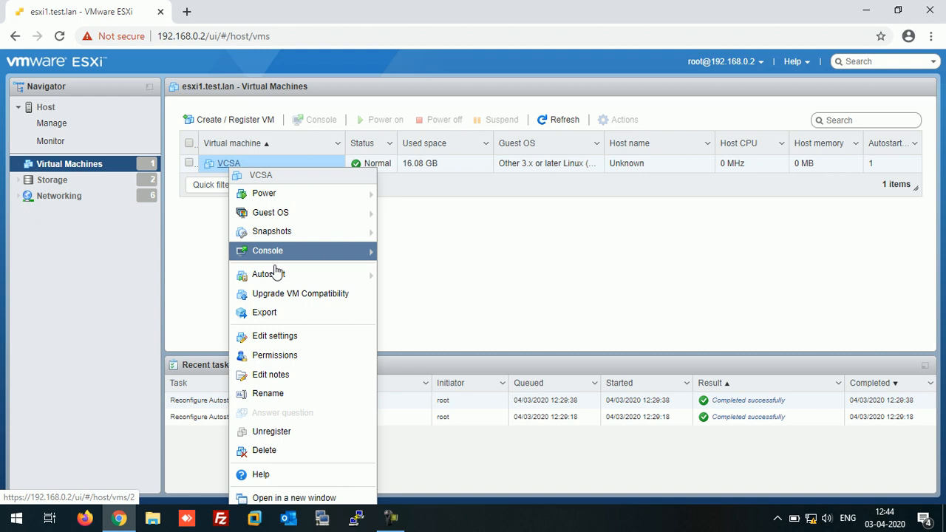
pyautogui.moveTo(268, 275)
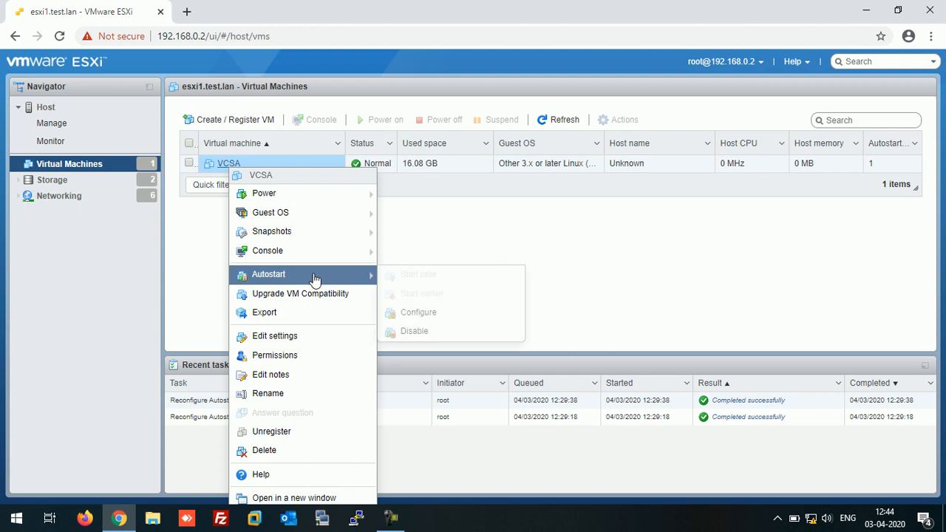
pyautogui.click(417, 312)
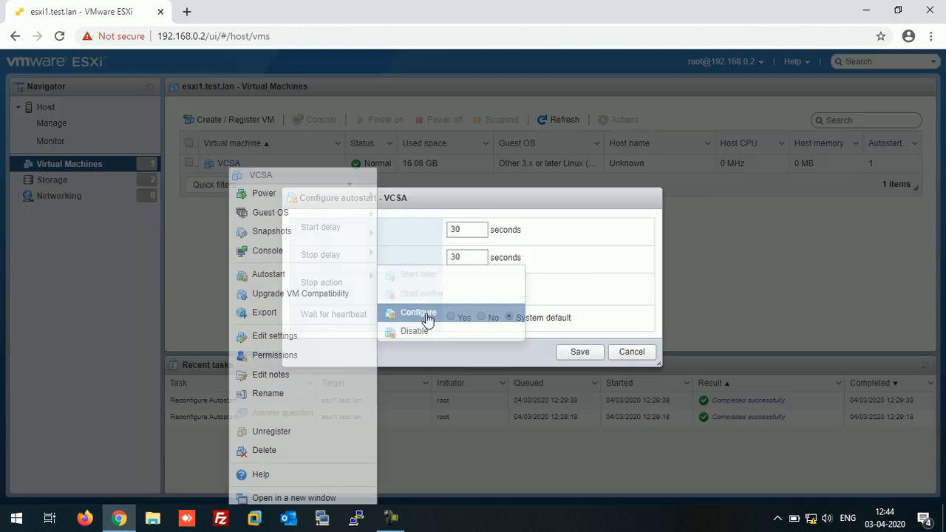
pyautogui.click(418, 312)
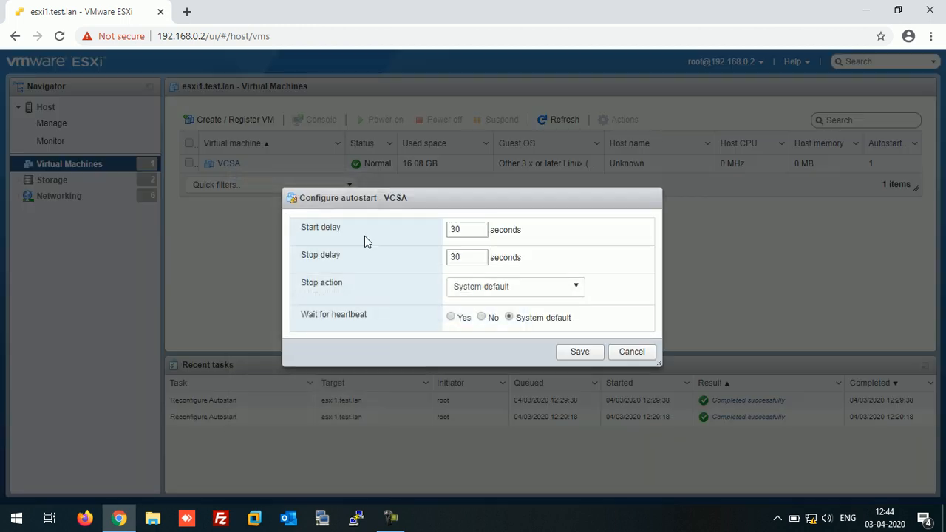
pyautogui.moveTo(522, 277)
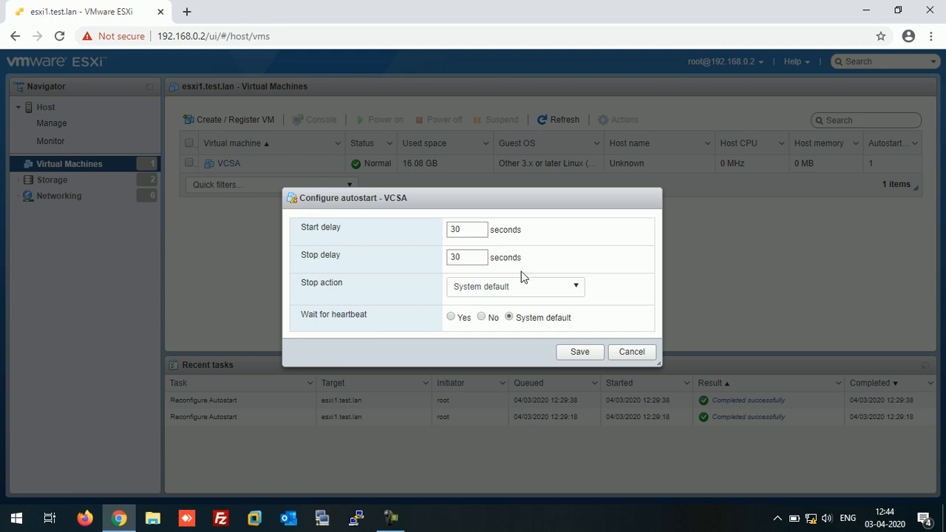
pyautogui.moveTo(355, 288)
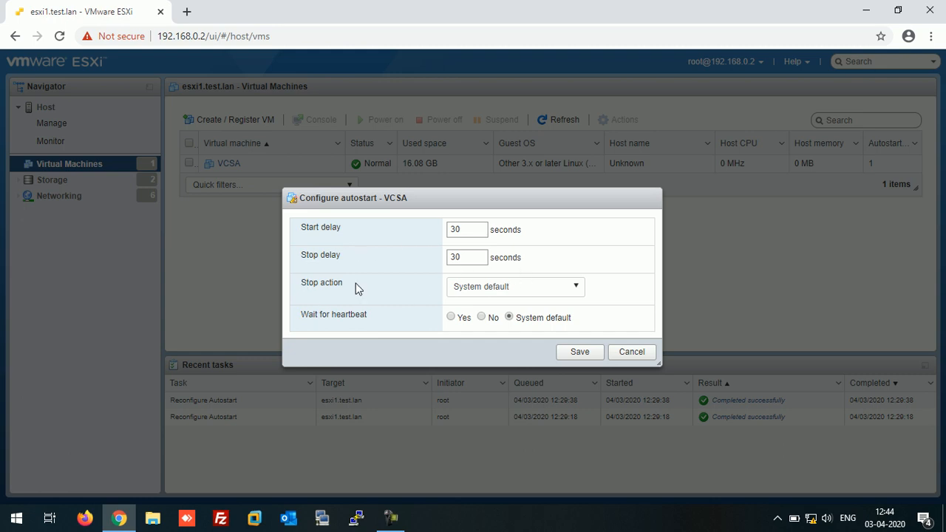
pyautogui.moveTo(494, 299)
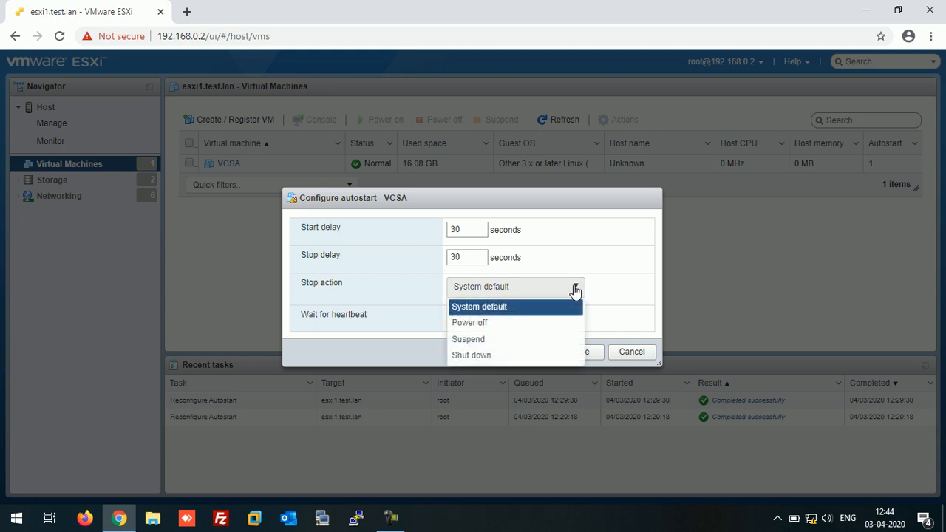
pyautogui.moveTo(514, 305)
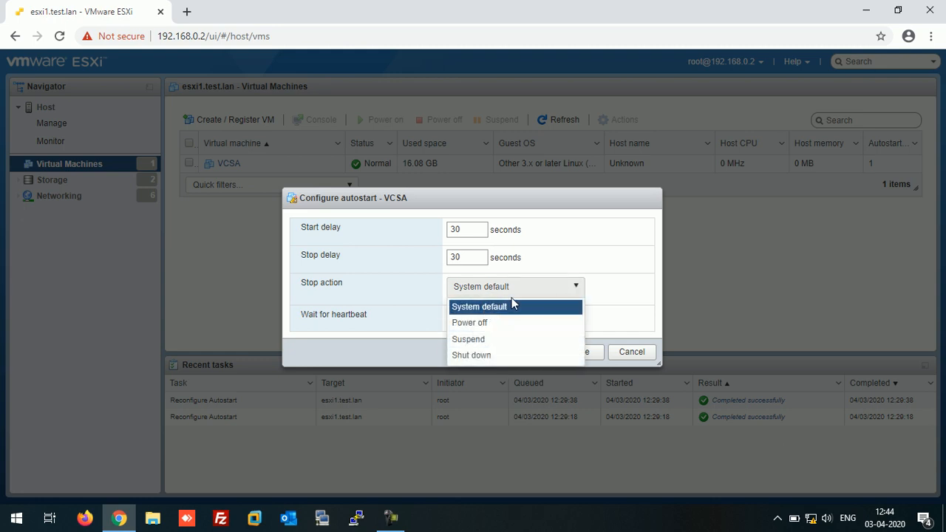
pyautogui.click(479, 306)
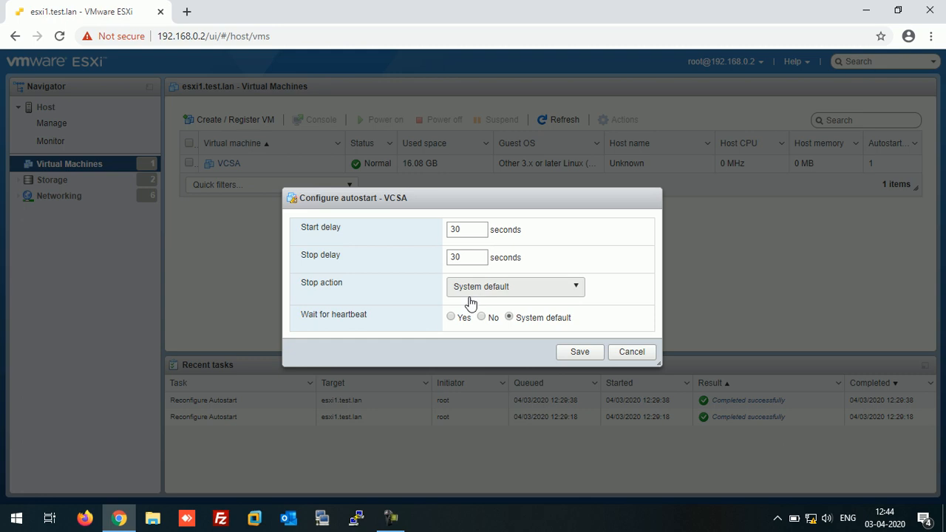
pyautogui.moveTo(512, 303)
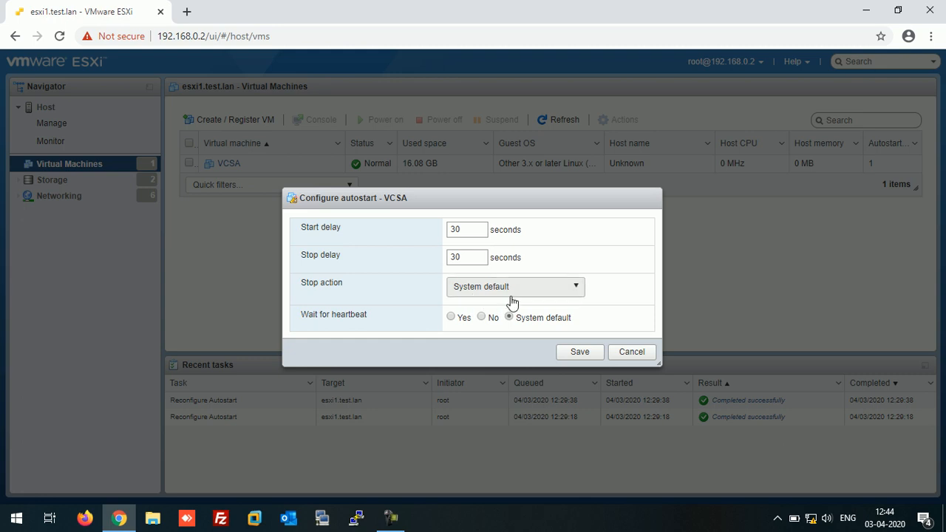
pyautogui.click(514, 286)
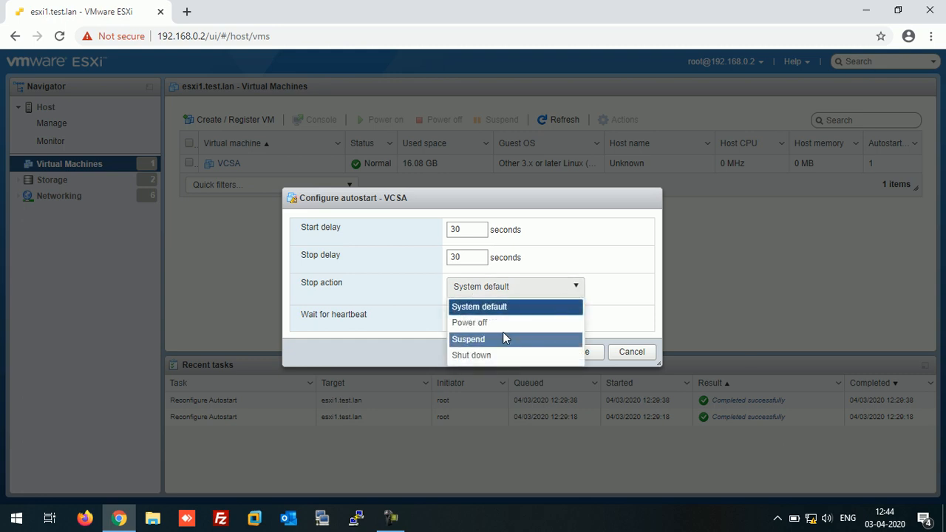
pyautogui.moveTo(506, 355)
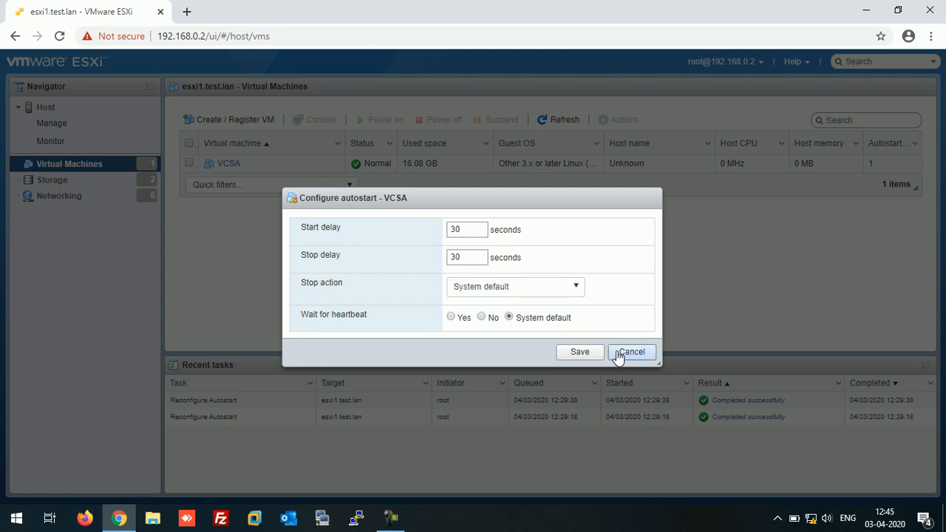
# Cancel VCSA's autostart dialog without changes and return to the host summary page.
pyautogui.click(631, 352)
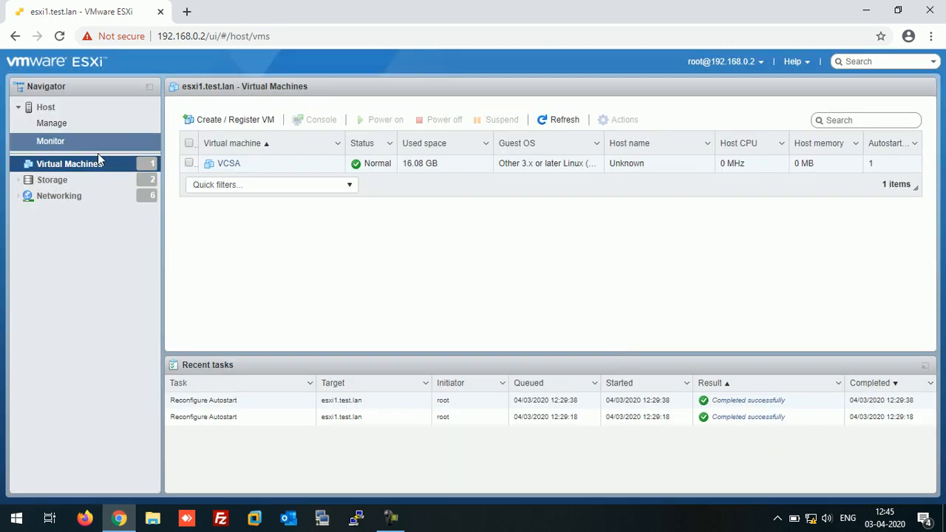
pyautogui.rightClick(69, 164)
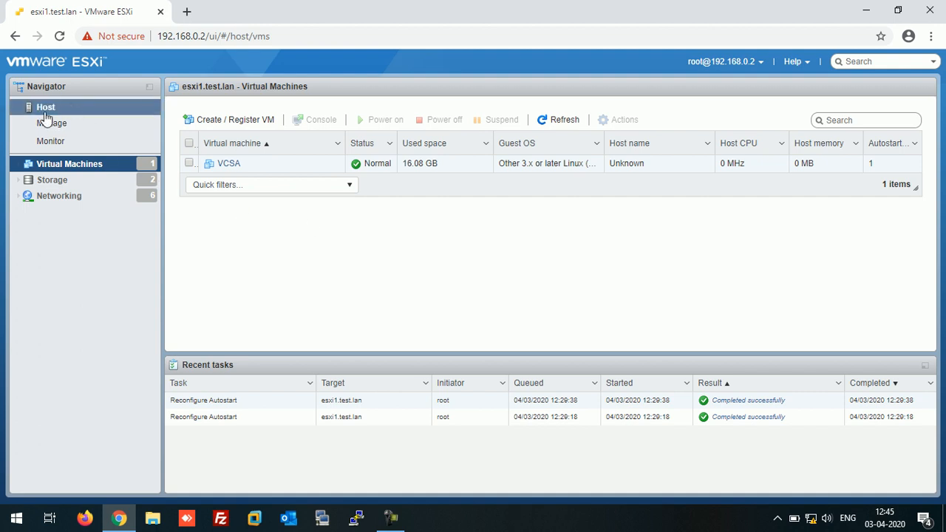
pyautogui.click(45, 106)
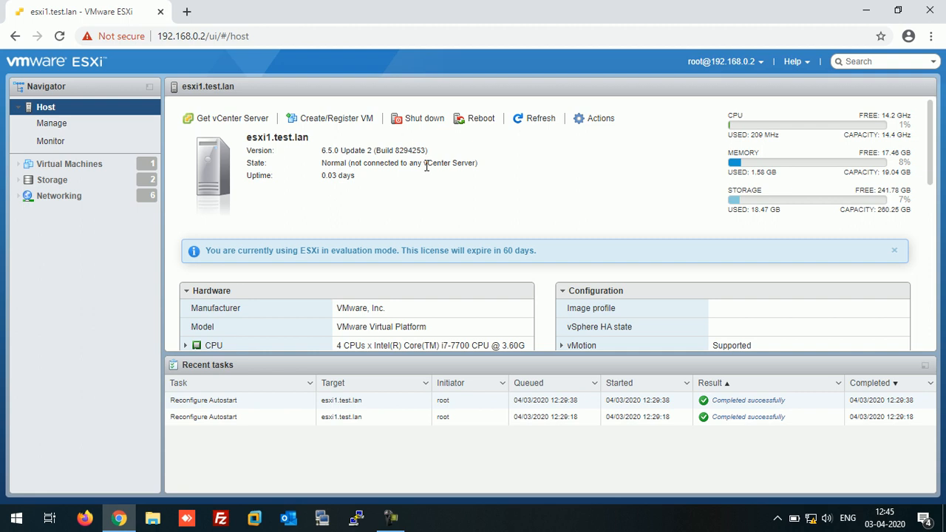
pyautogui.click(70, 164)
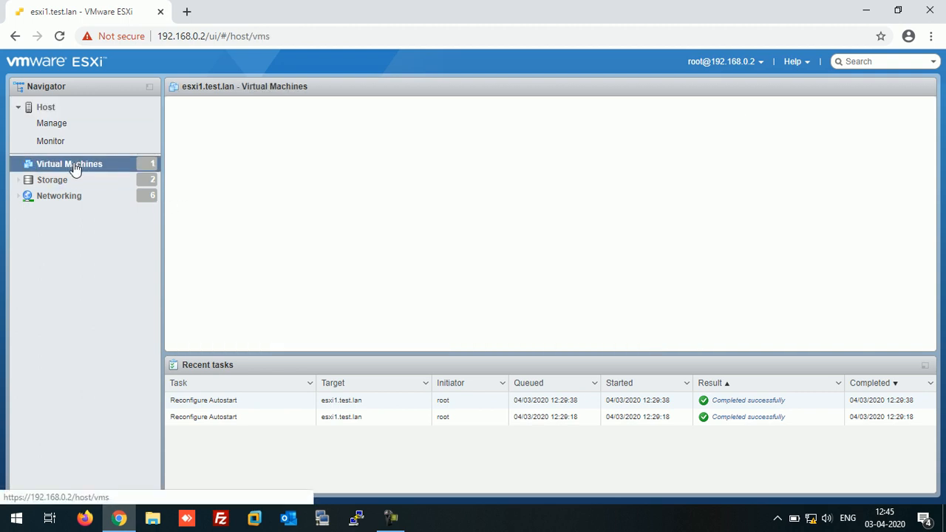
pyautogui.click(70, 164)
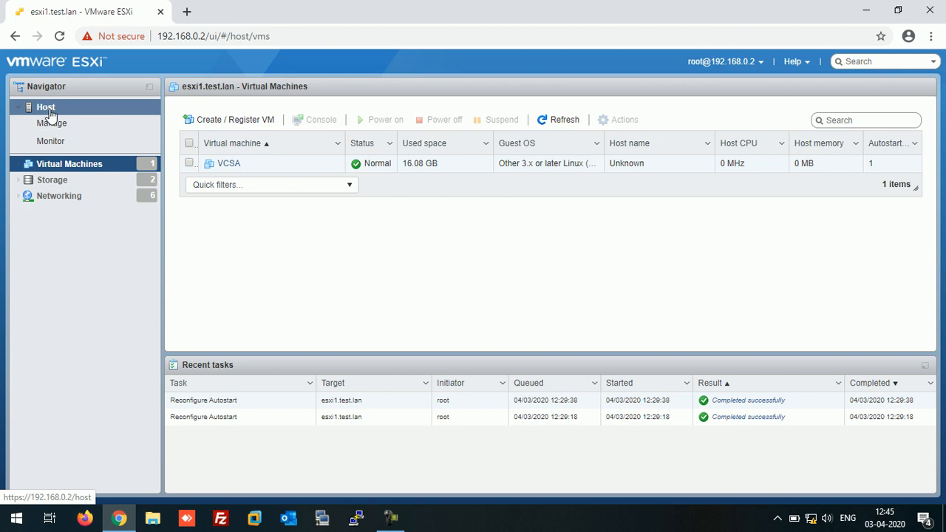
pyautogui.click(45, 106)
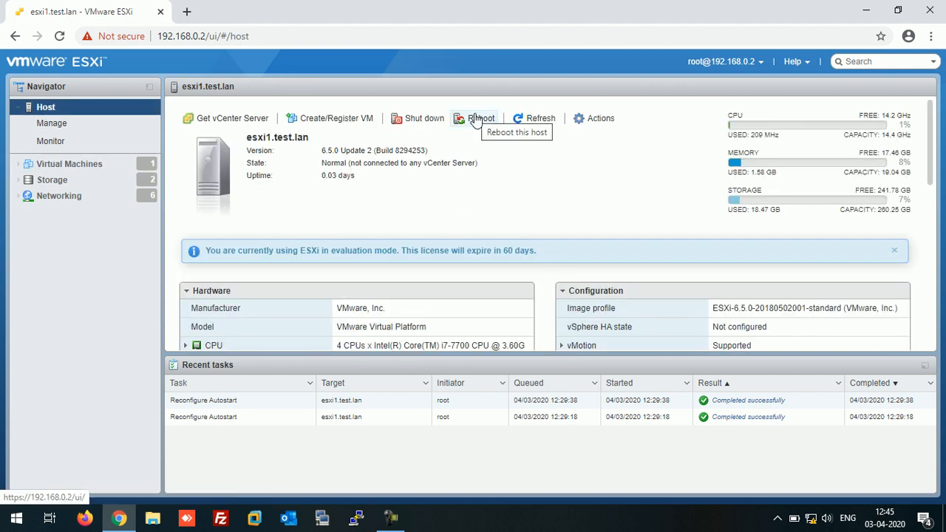
# Reboot esxi1.test.lan, confirming the warning, and enter root credentials on the login page.
pyautogui.click(475, 118)
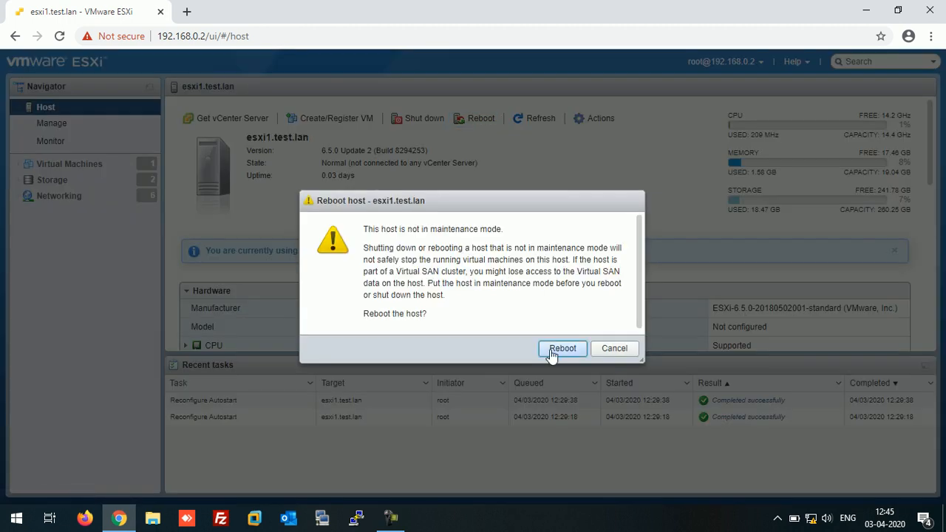
pyautogui.click(562, 348)
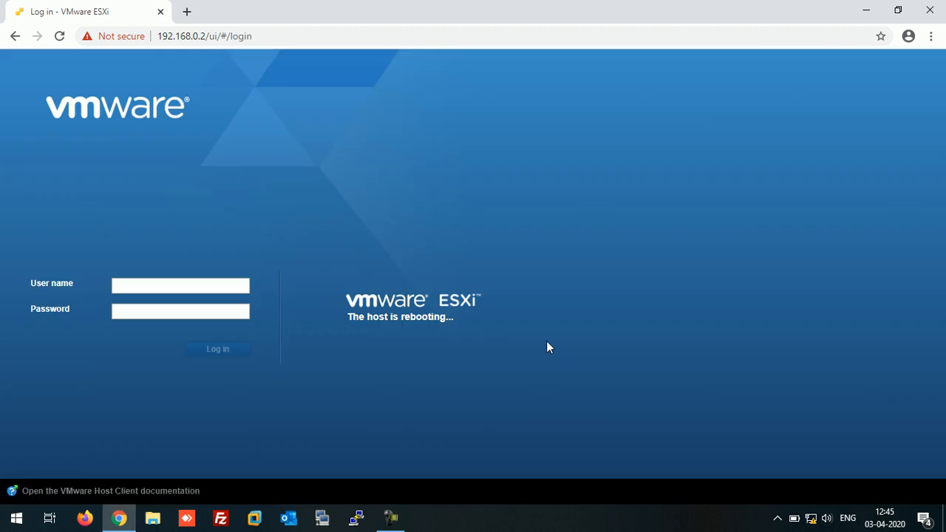
pyautogui.click(180, 285)
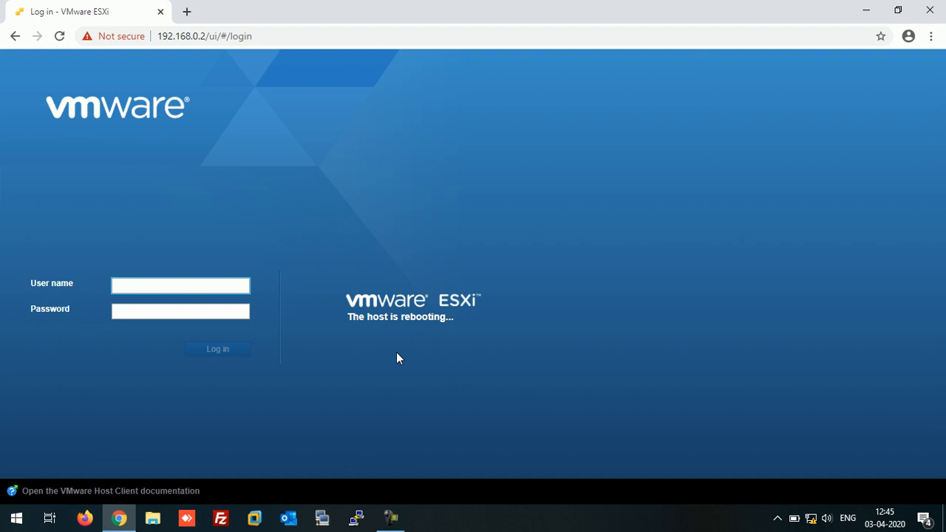
pyautogui.click(180, 285)
pyautogui.write('root')
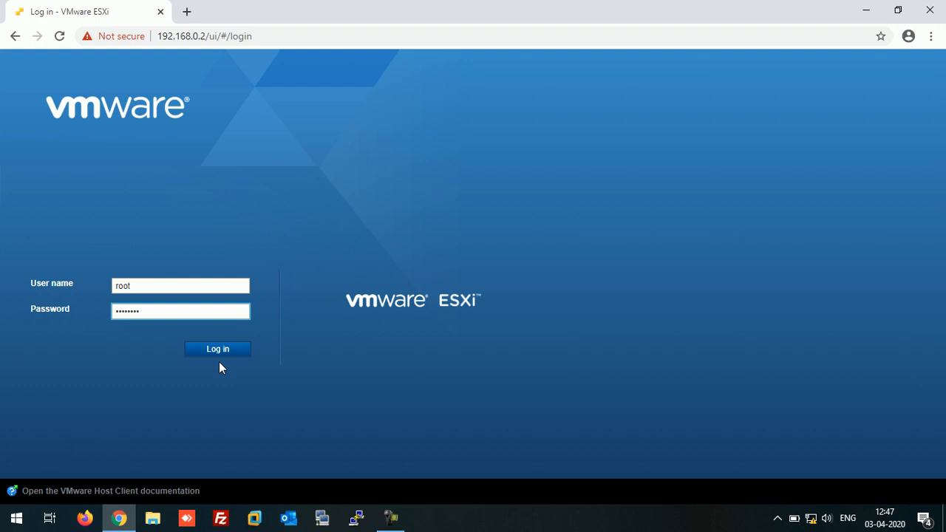
# Log back in and confirm VCSA powered on automatically in the virtual machines list.
pyautogui.click(217, 349)
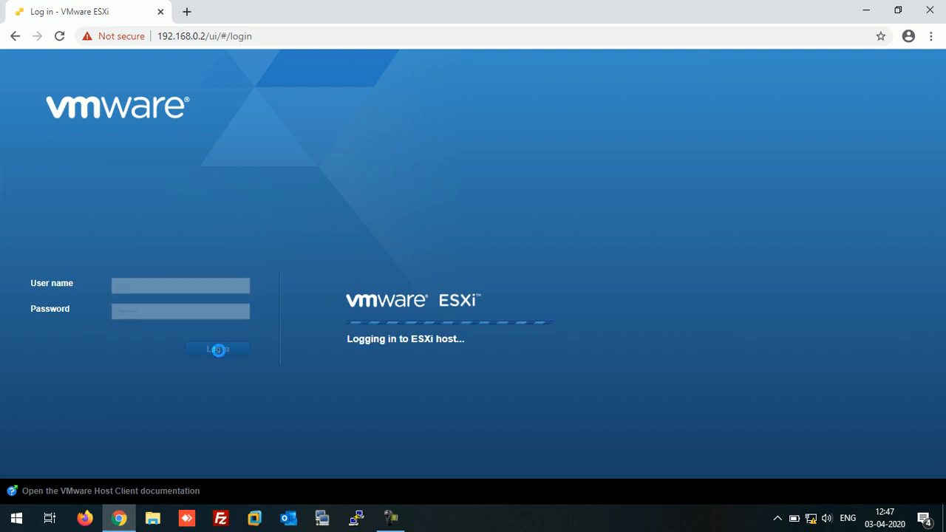
pyautogui.click(217, 349)
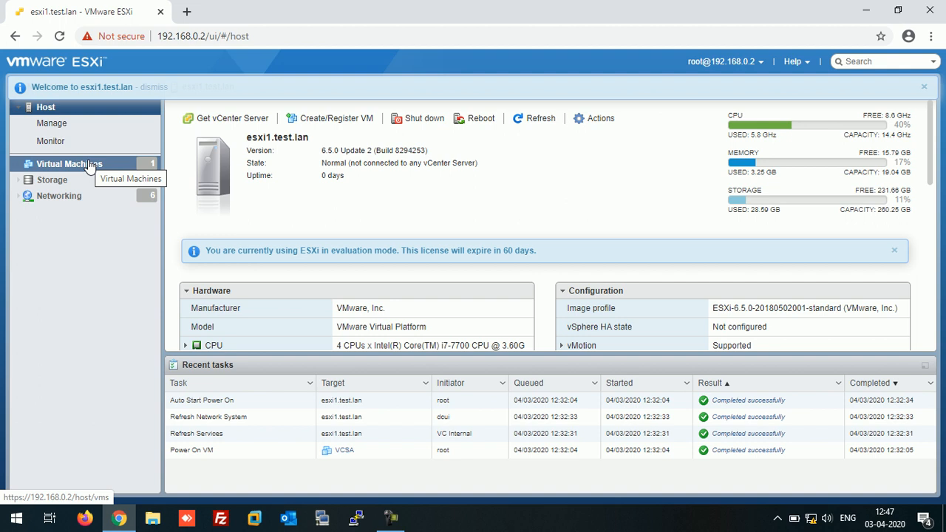
pyautogui.click(69, 163)
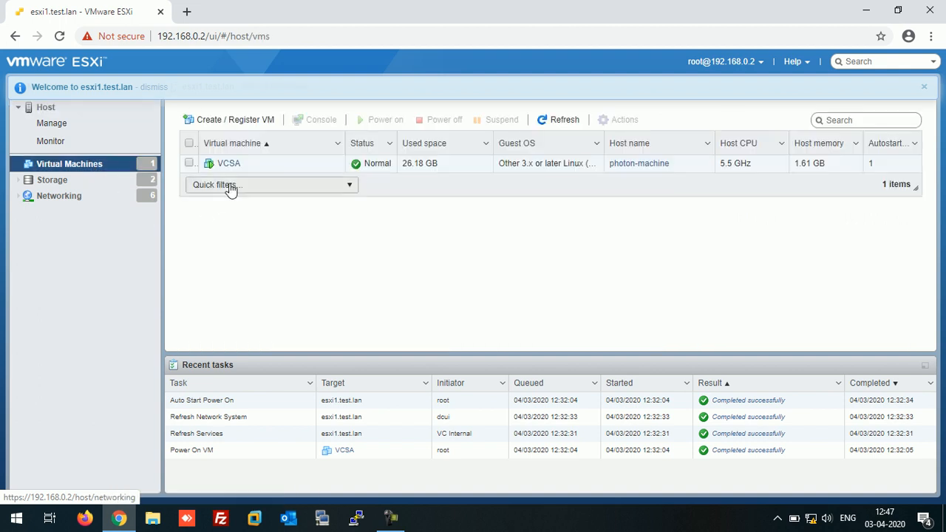